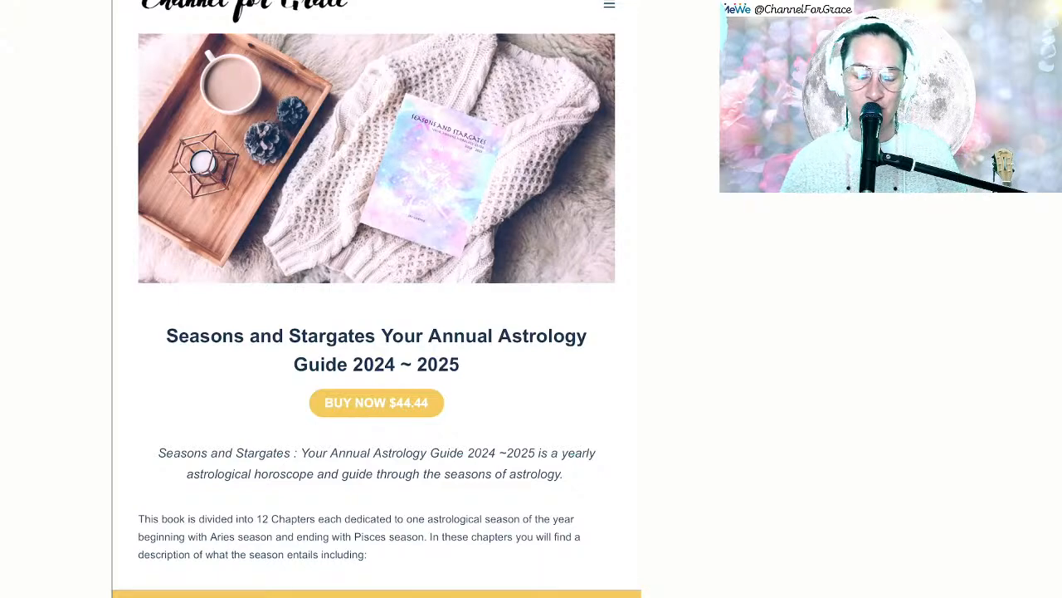
- Go to the Starseed Astrology School page through the site's page menu
scroll("down", 3)
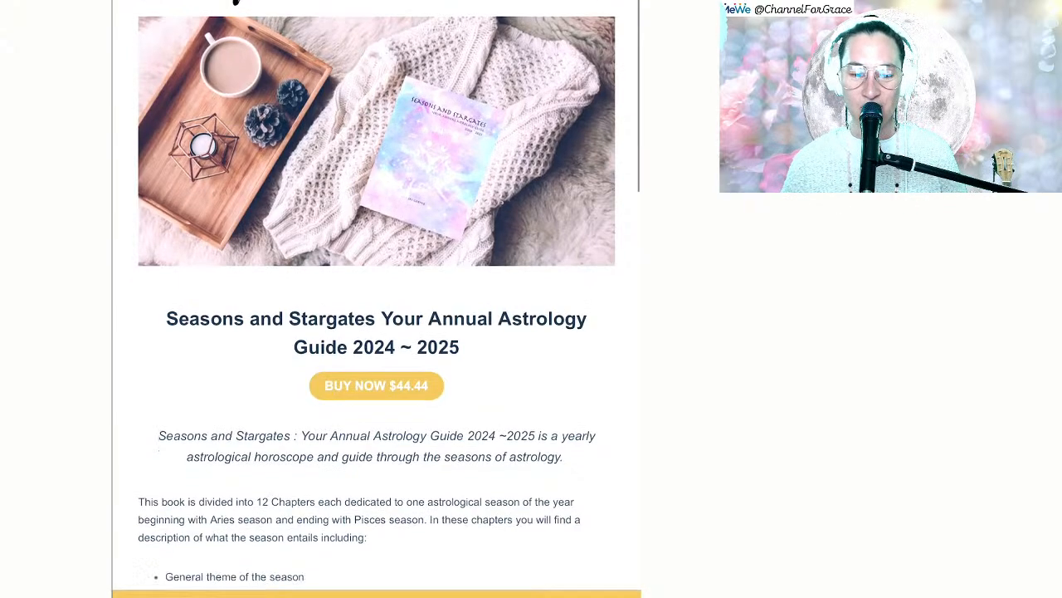
scroll("down", 3)
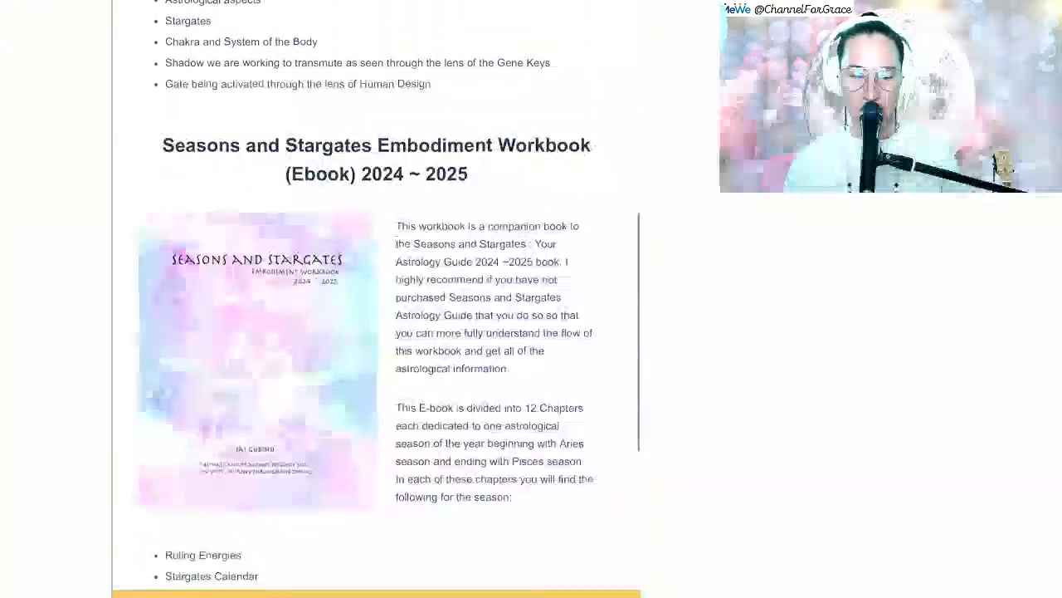
scroll("down", 3)
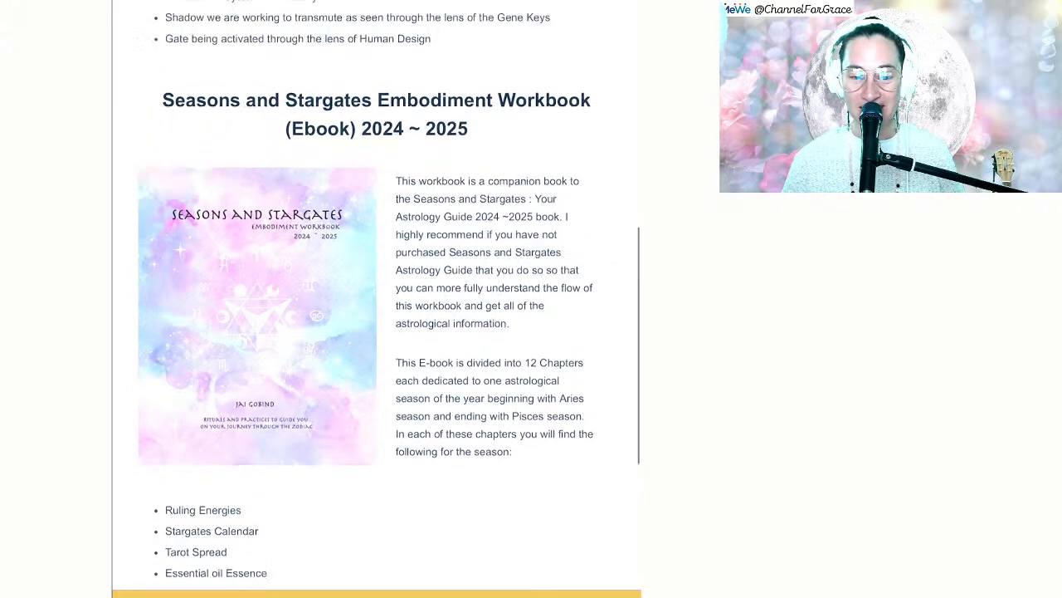
scroll("up", 3)
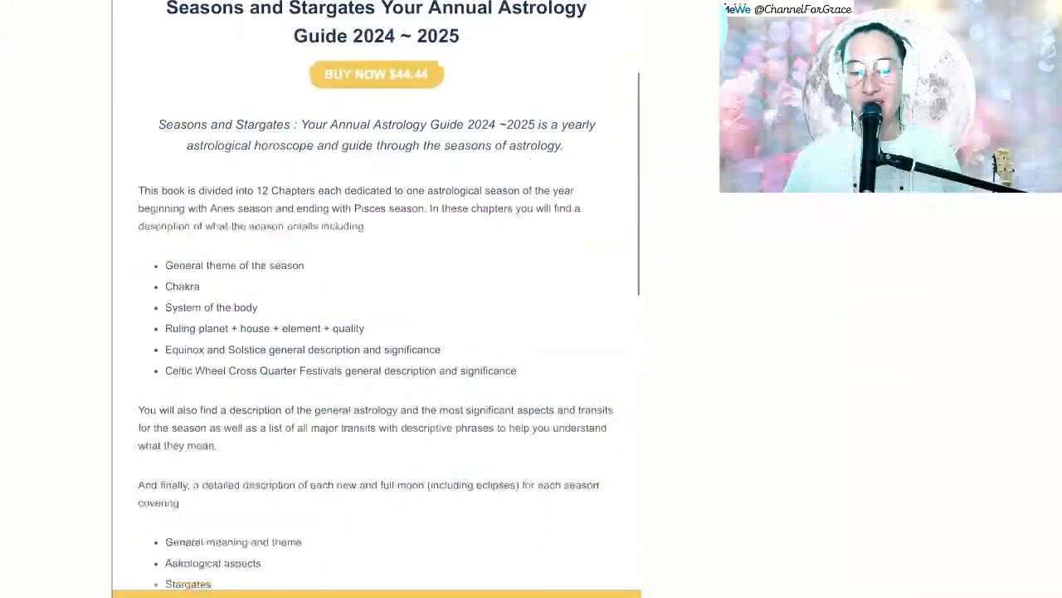
scroll("up", 3)
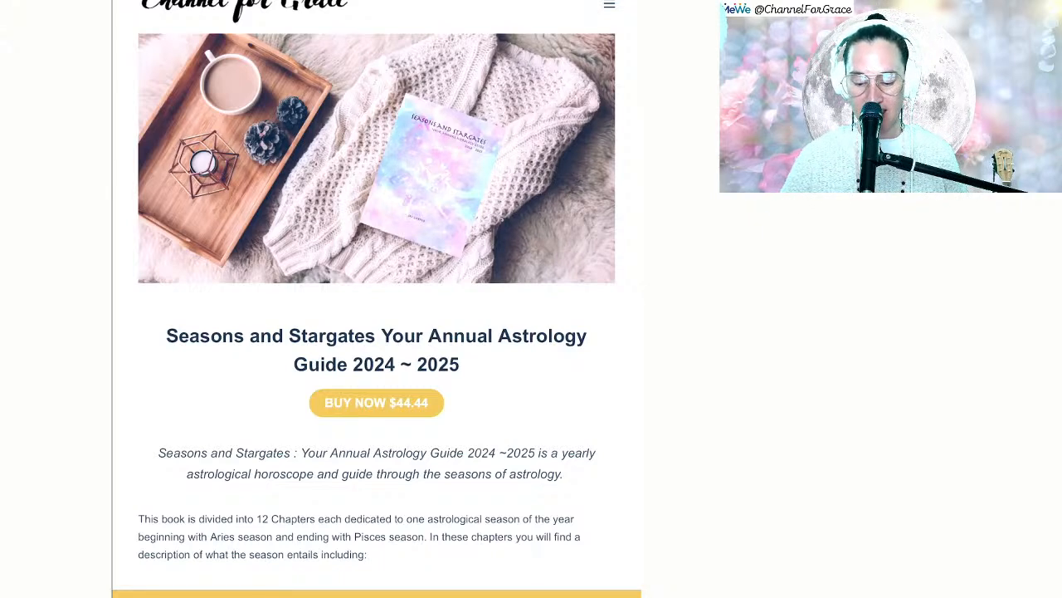
left_click(609, 6)
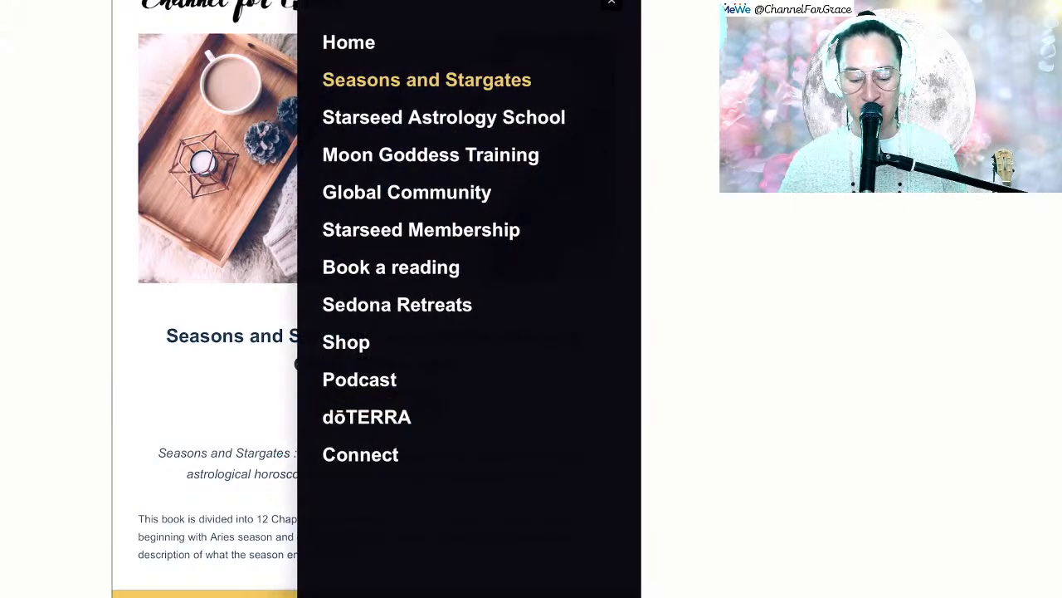
left_click(612, 6)
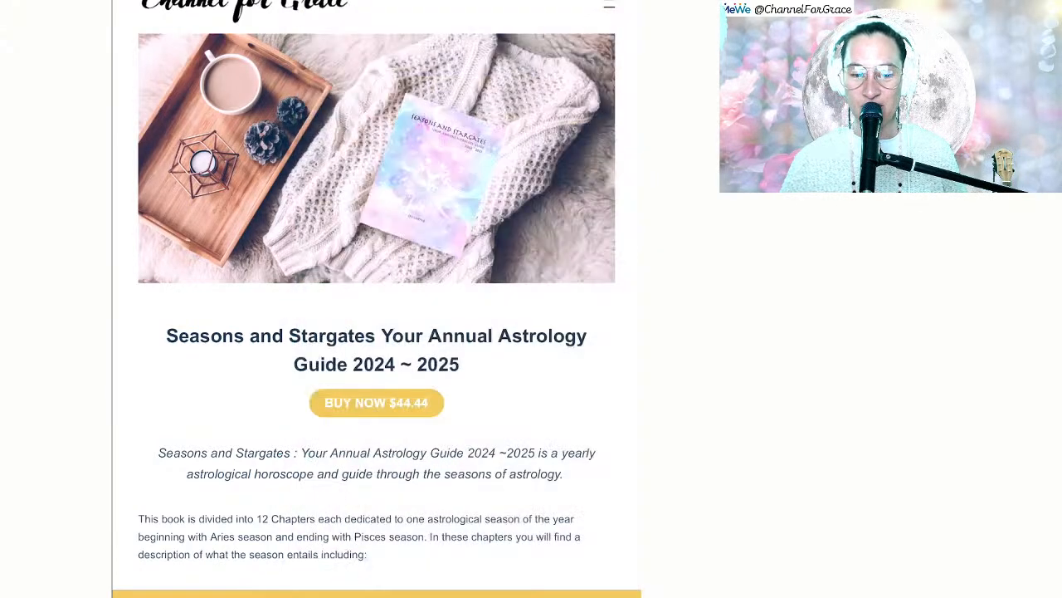
scroll("down", 3)
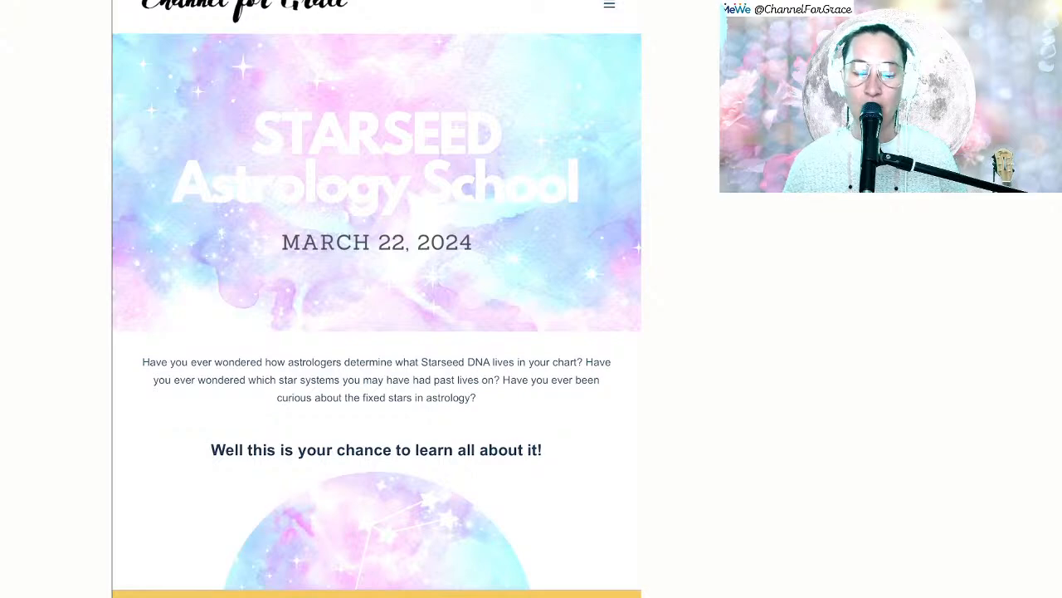
- Scroll past Week 3 to show Weeks 4–6 and the Free Giveaway image
scroll("down", 3)
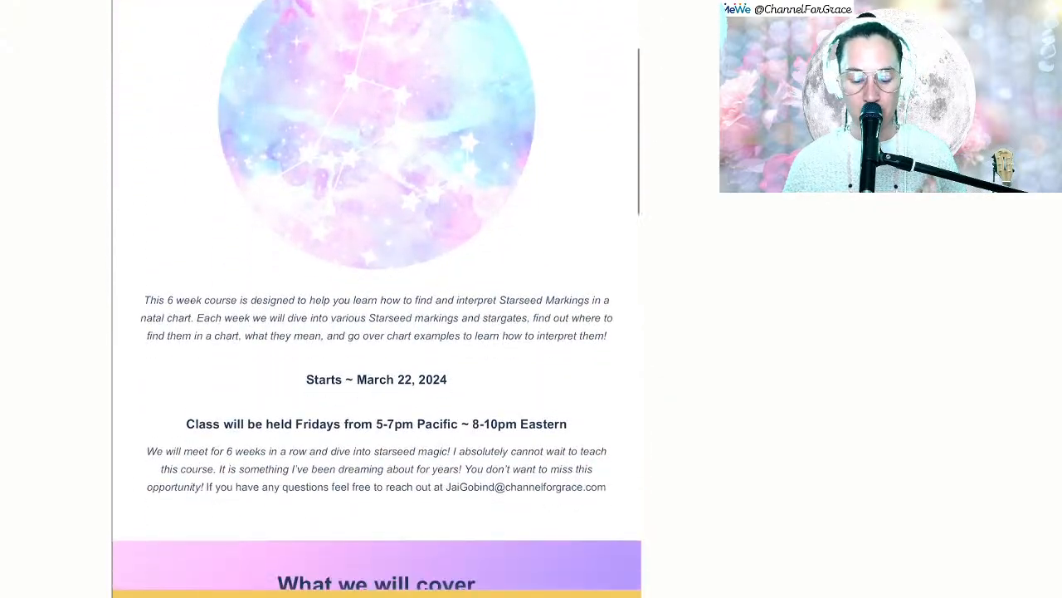
scroll("down", 3)
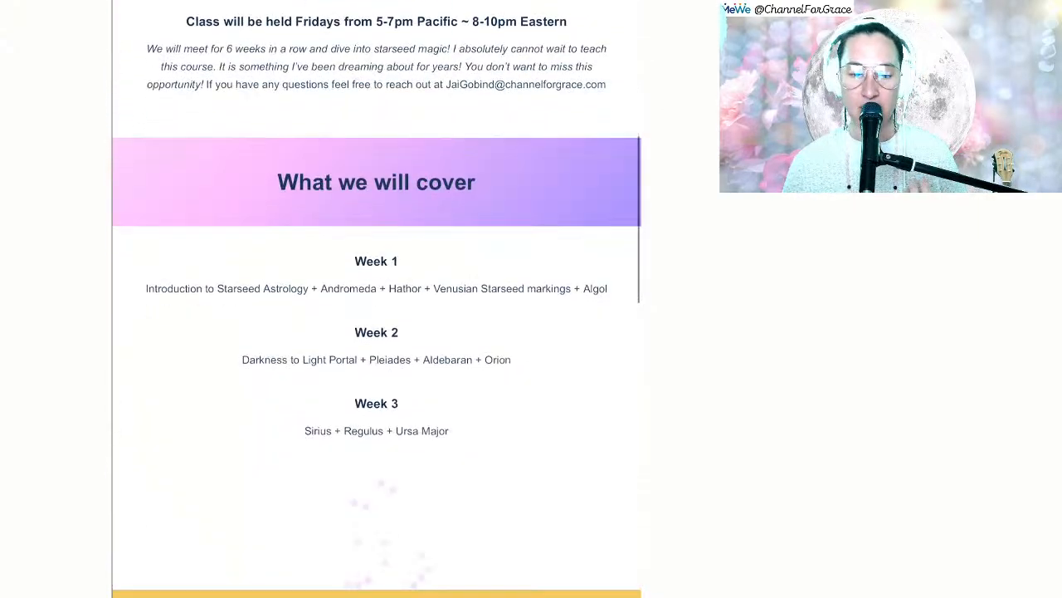
scroll("down", 3)
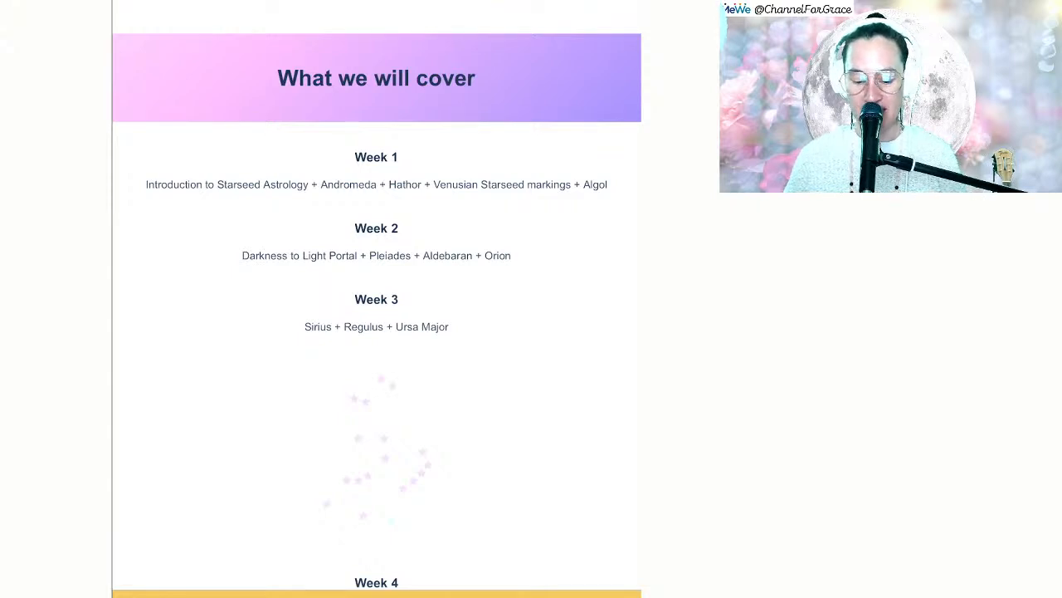
scroll("down", 3)
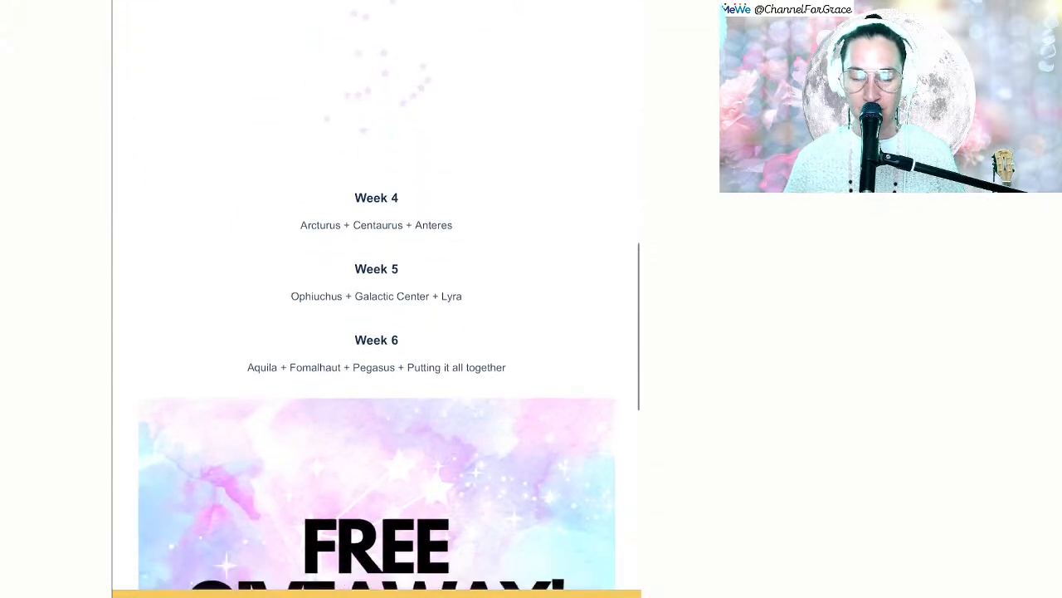
scroll("down", 3)
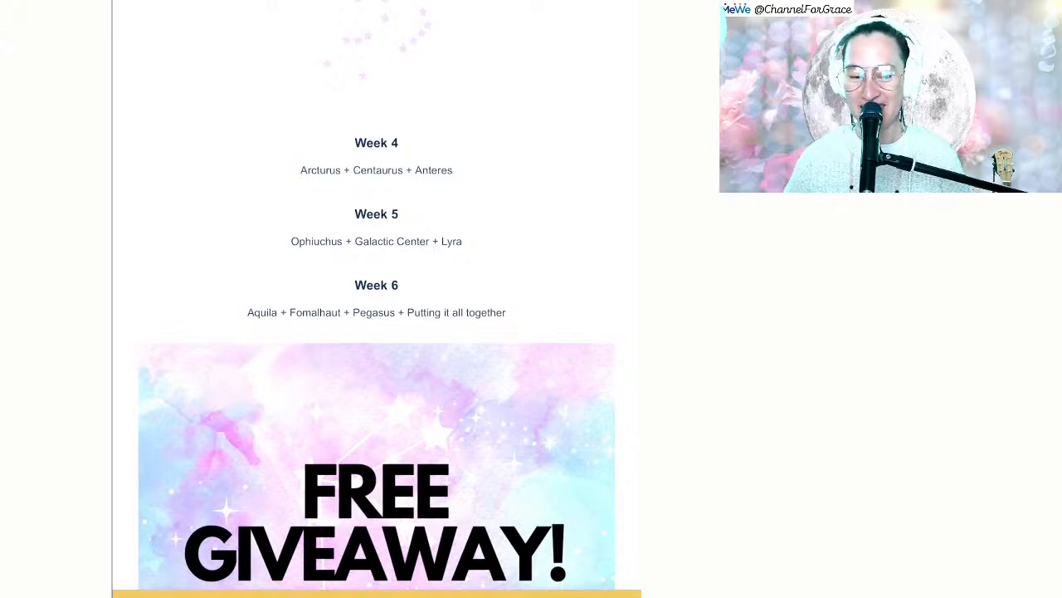
- Scroll until the full giveaway graphic with the 02/29/2024 registration date shows
scroll("down", 3)
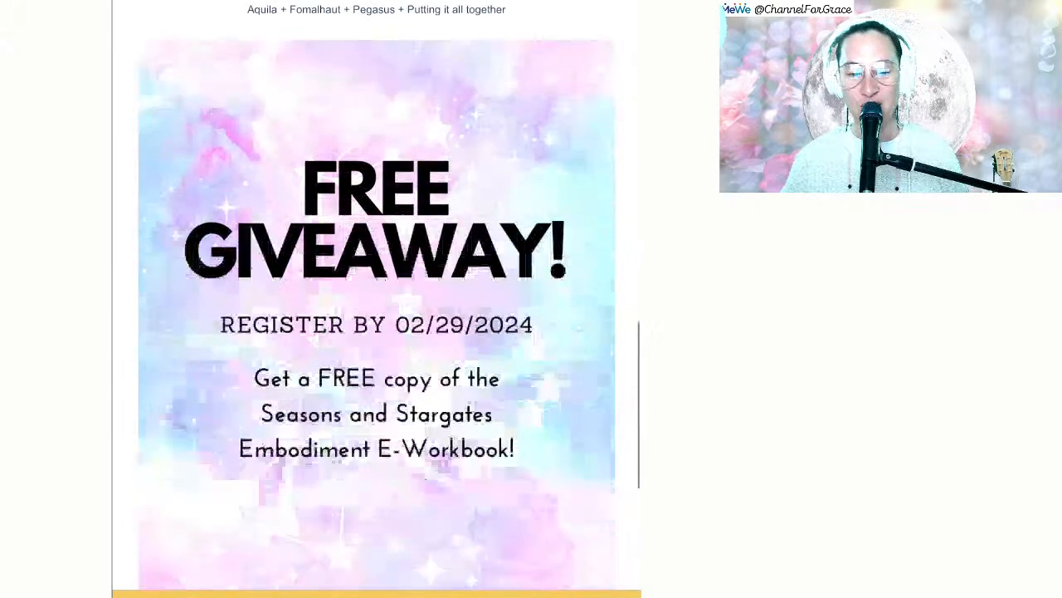
scroll("down", 3)
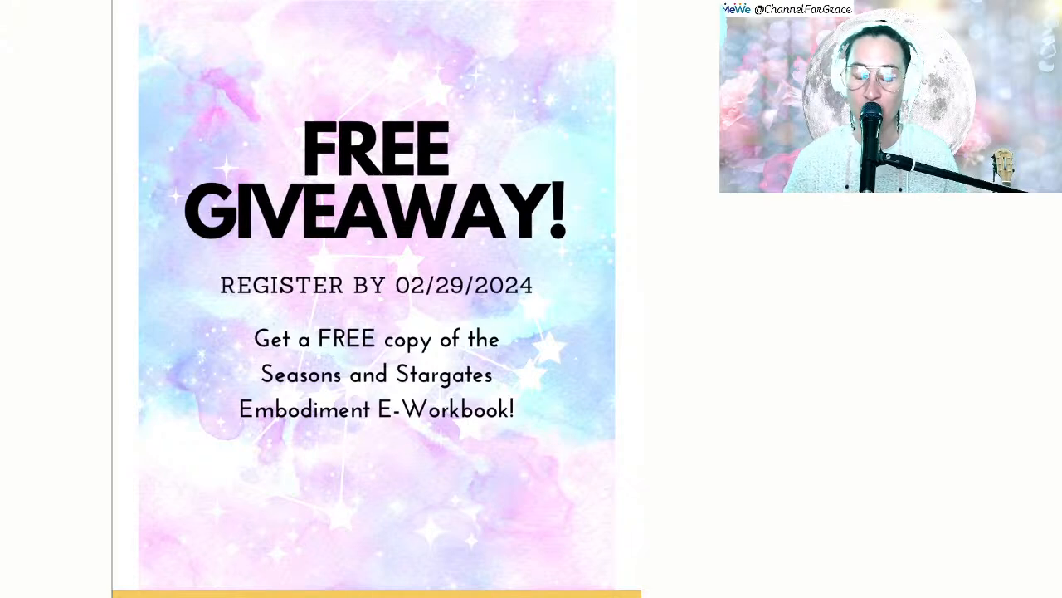
- Return to the Seasons and Stargates 2024–2025 annual guide page, priced $44.44
scroll("down", 3)
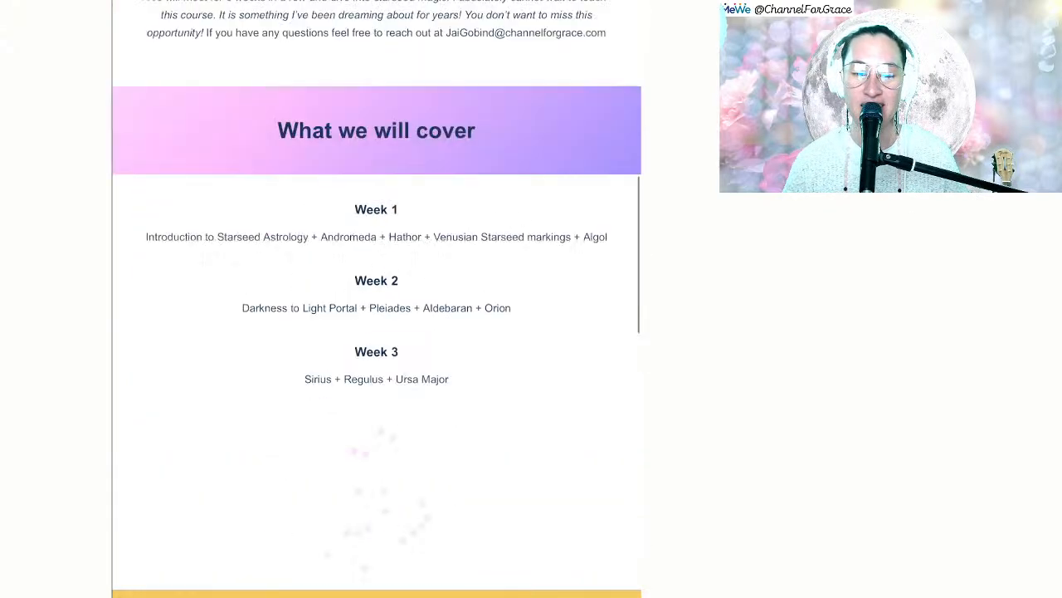
scroll("up", 3)
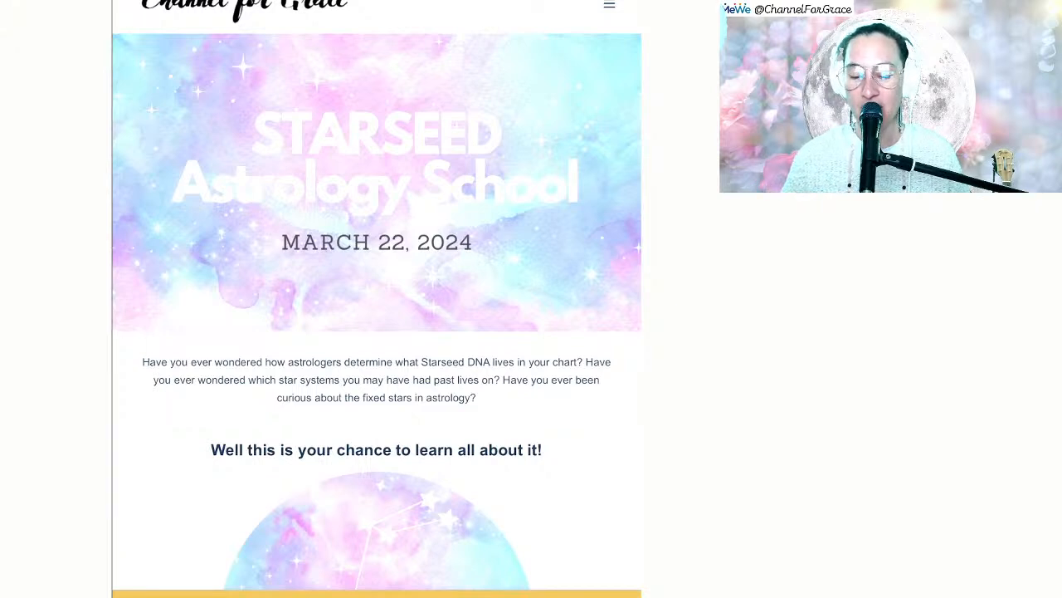
left_click(610, 6)
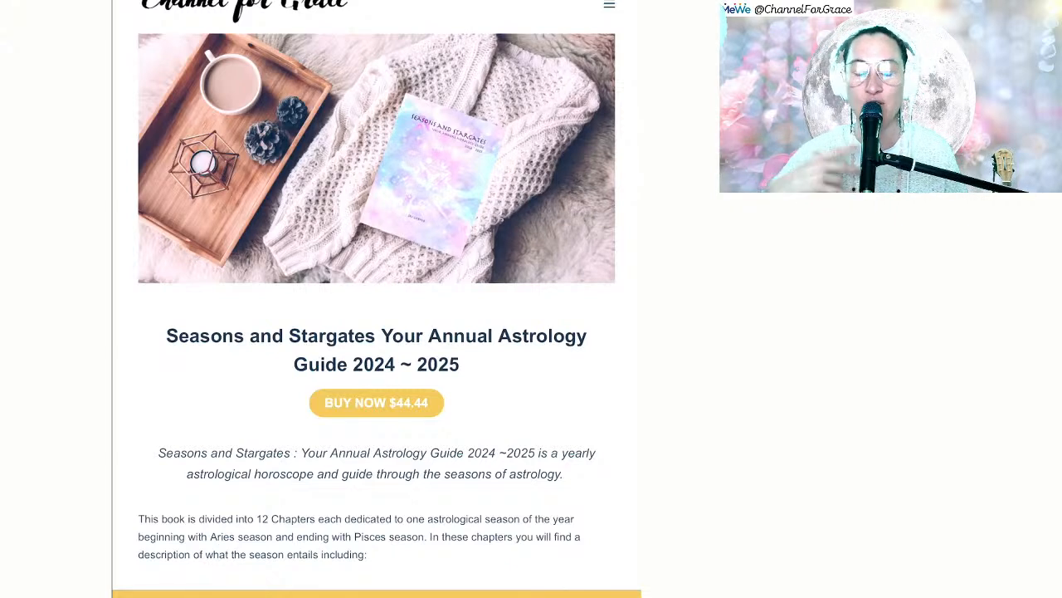
left_click(609, 6)
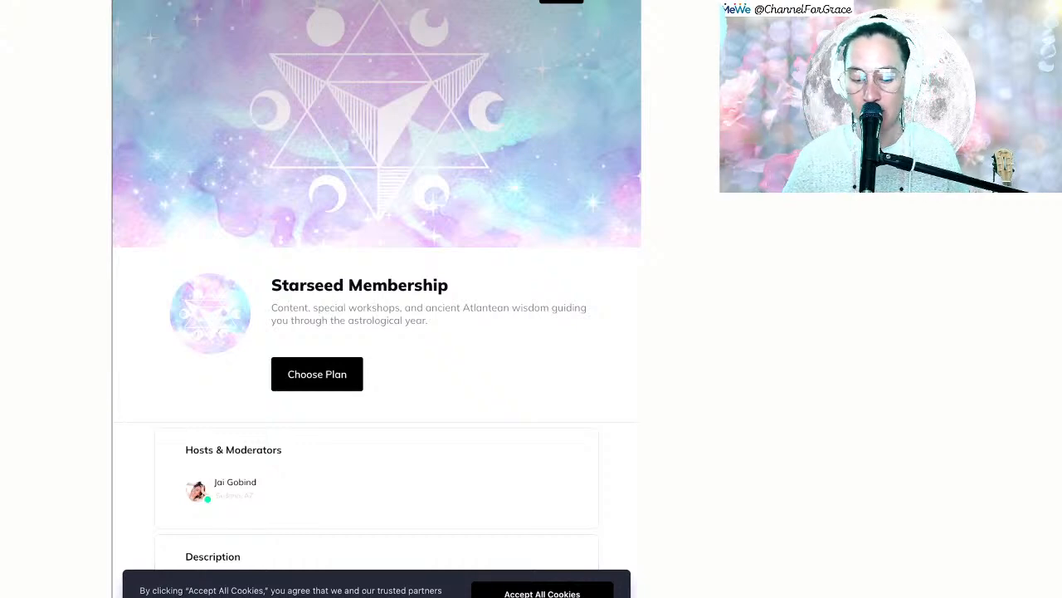
scroll("down", 3)
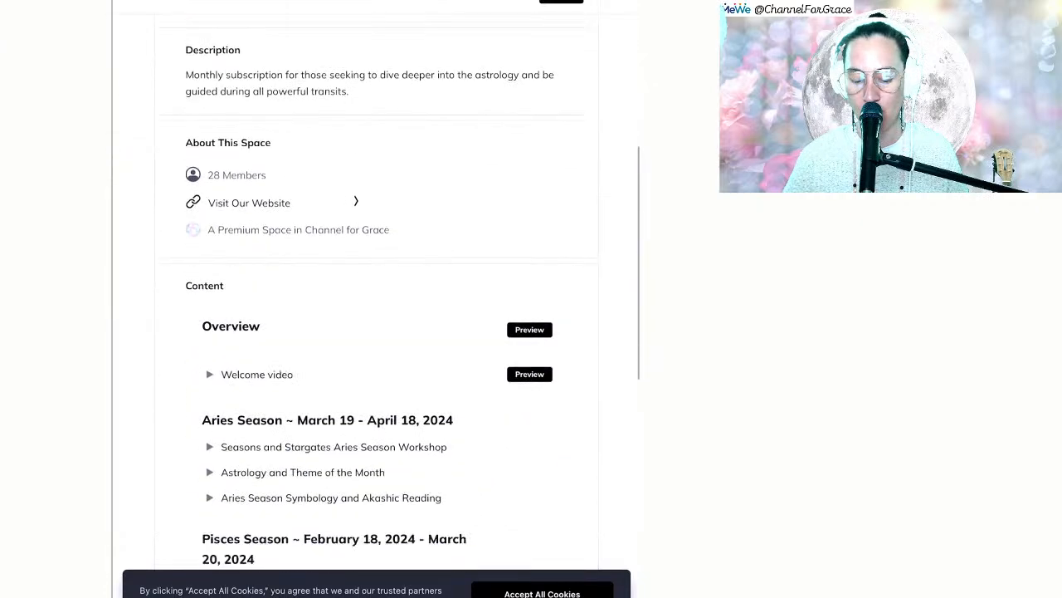
scroll("down", 3)
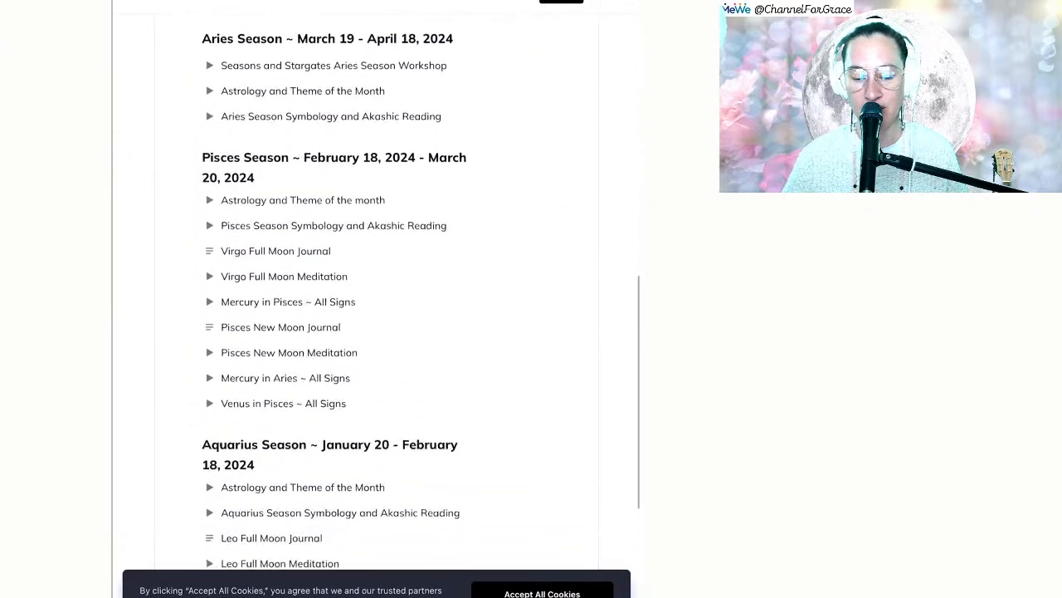
scroll("down", 3)
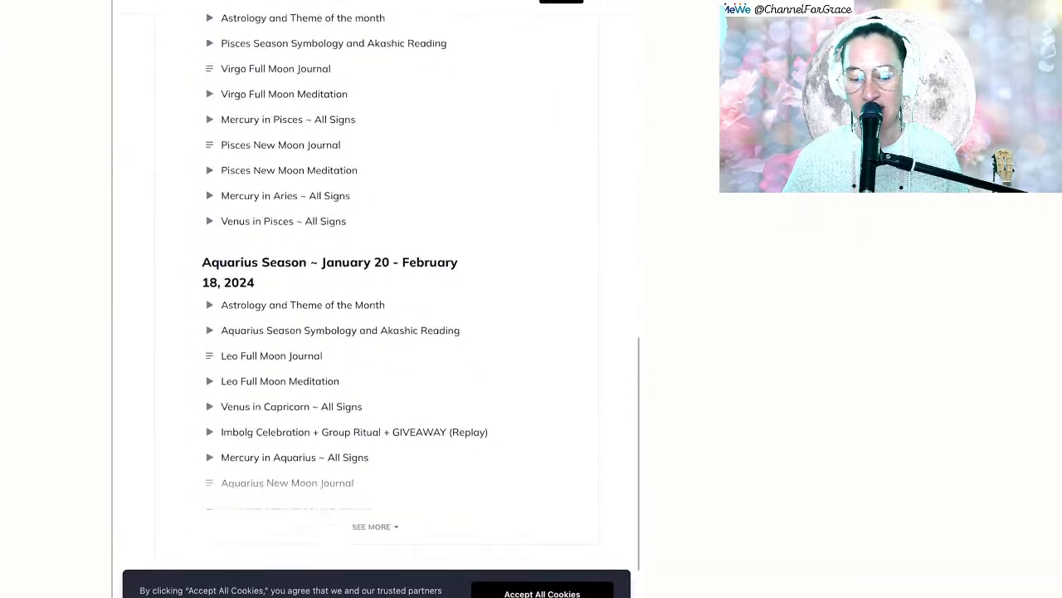
scroll("down", 3)
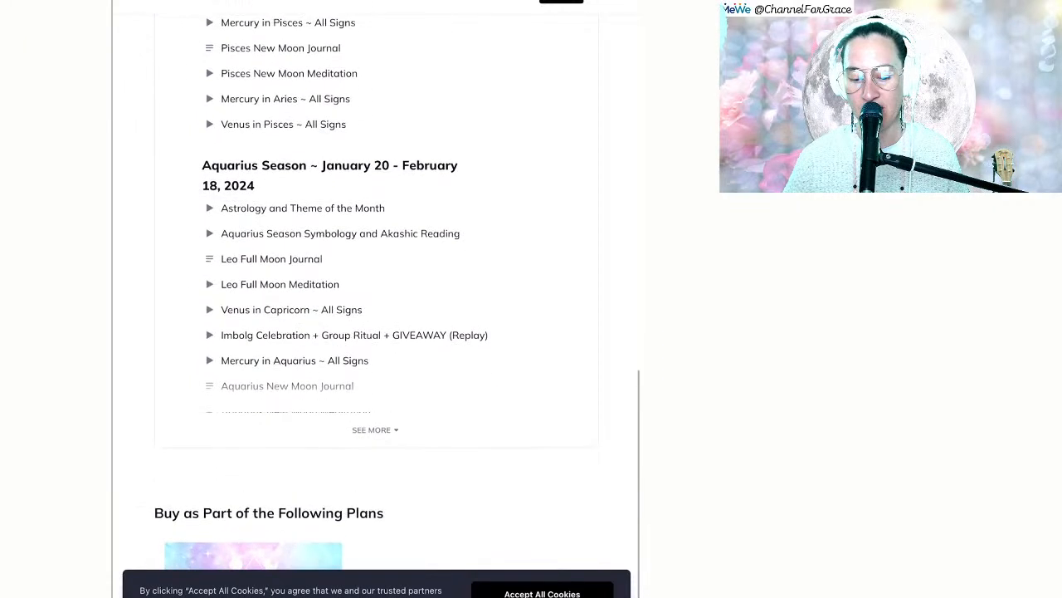
scroll("up", 3)
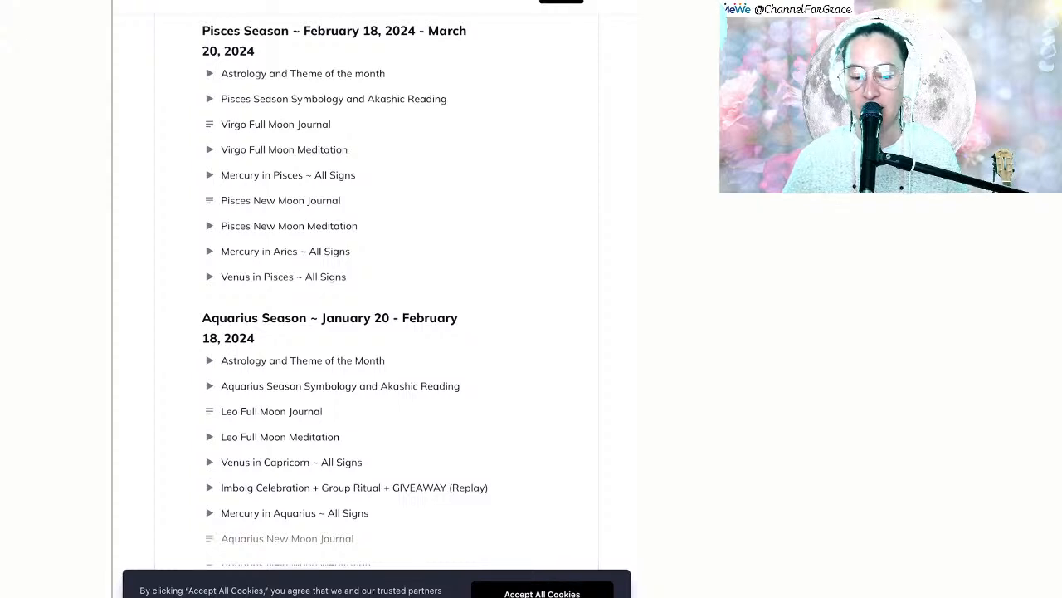
scroll("up", 3)
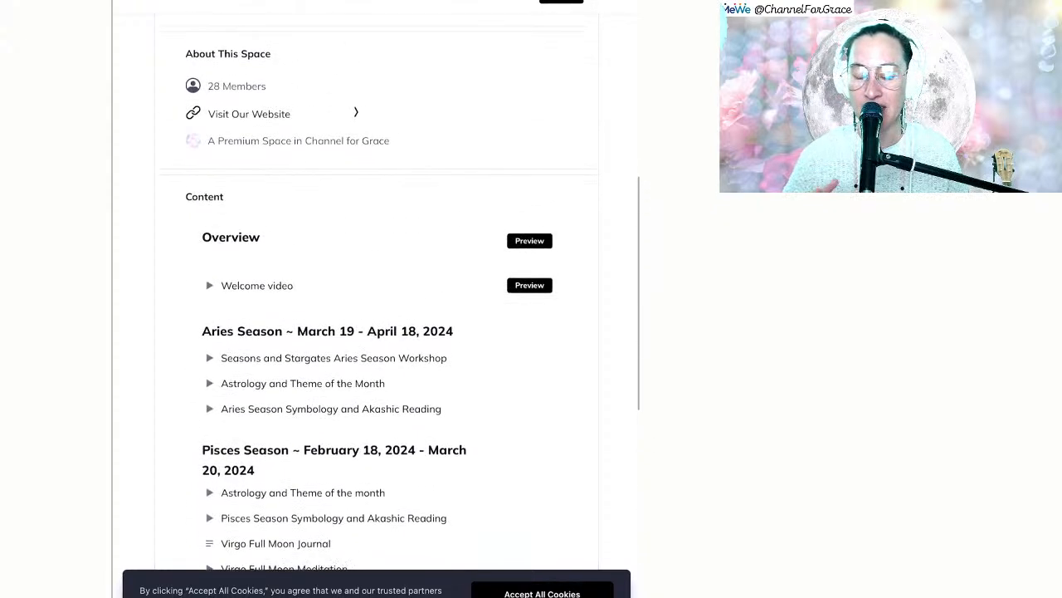
scroll("up", 3)
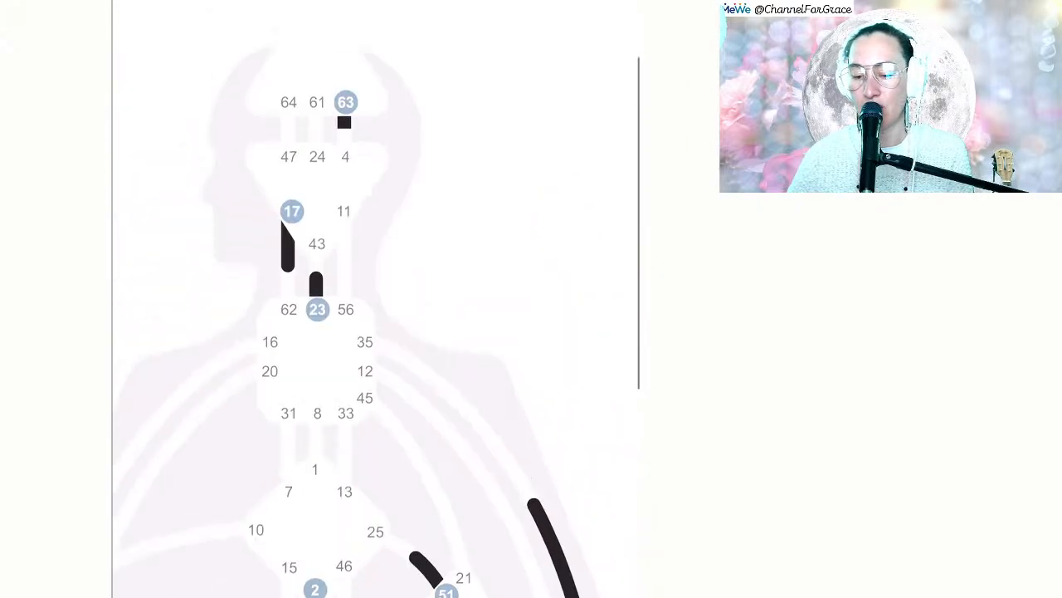
scroll("up", 3)
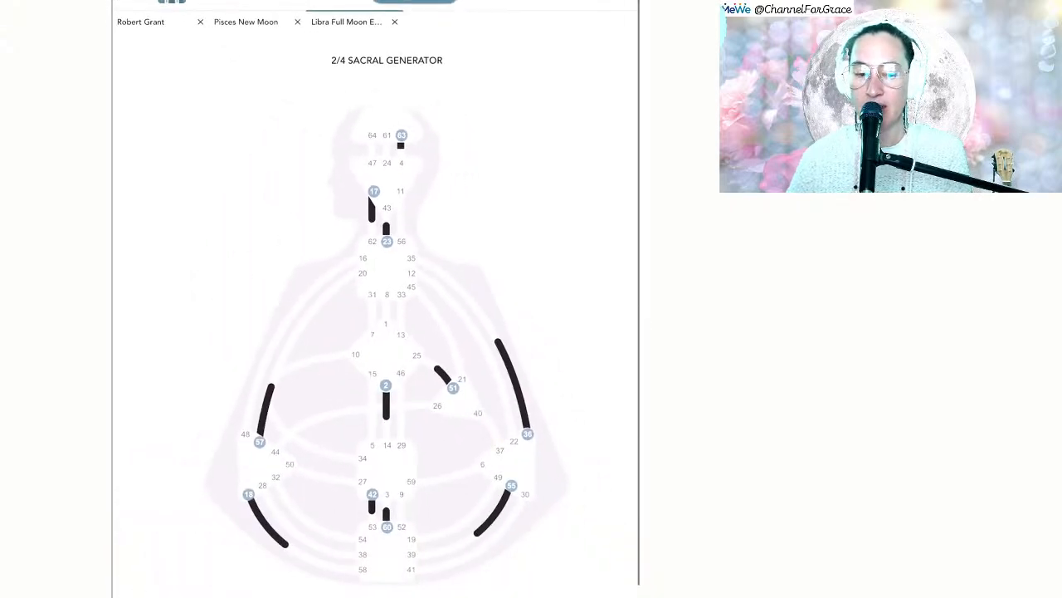
scroll("down", 3)
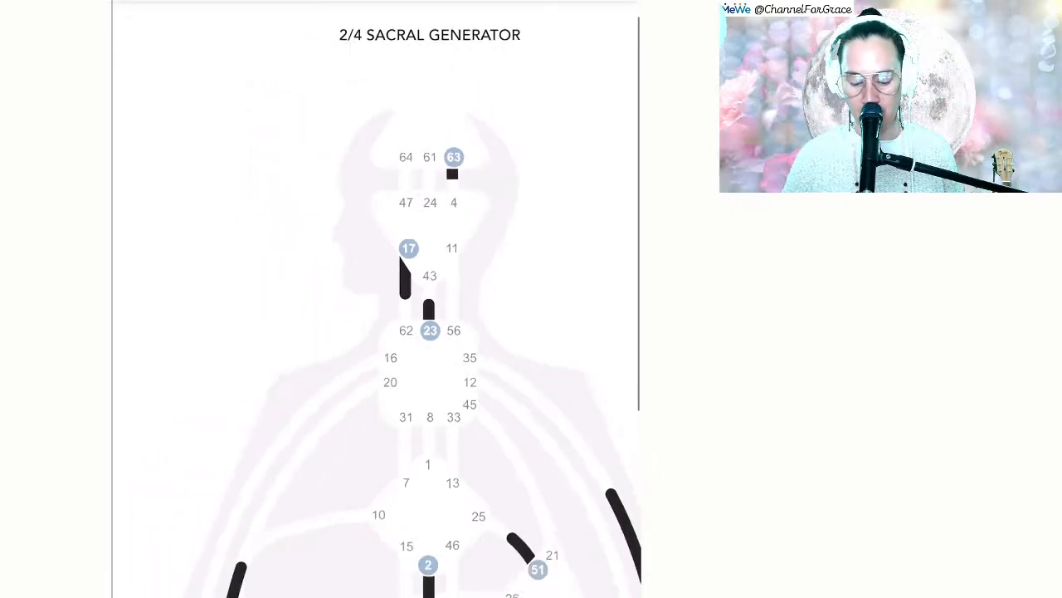
- Scroll through the chart's head, Ajna and throat centres to gates 63, 17 and 23
scroll("down", 3)
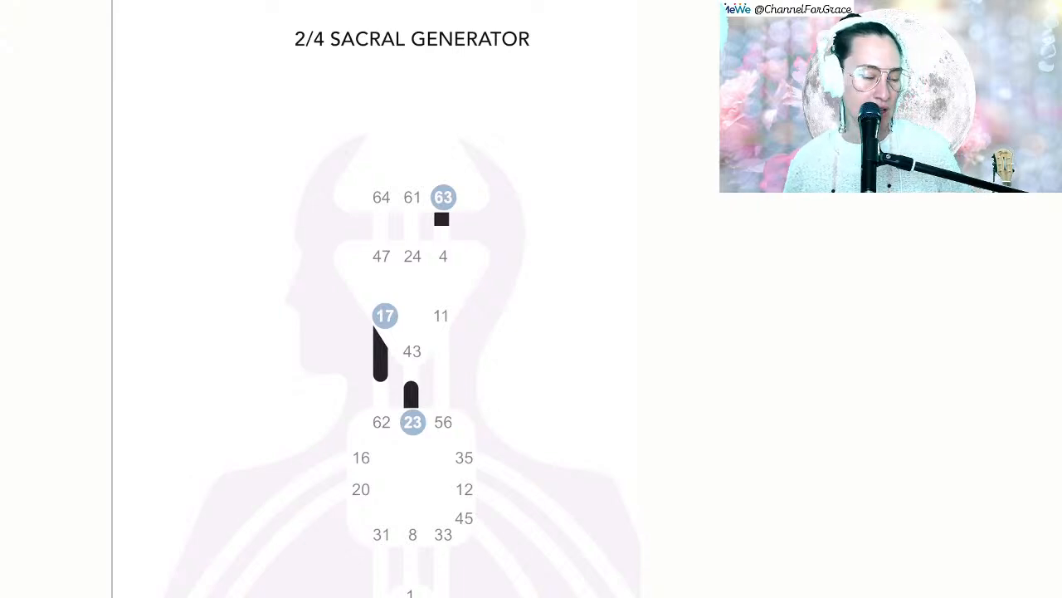
scroll("down", 3)
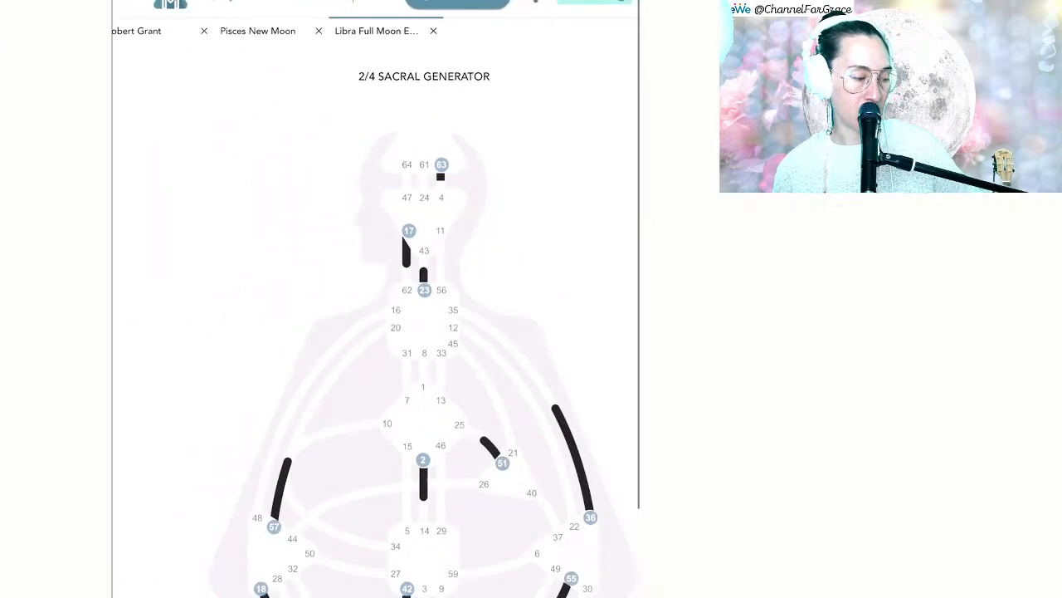
- Scroll out until the whole bodygraph shows, from gate 63 to gates 18 and 60
scroll("down", 3)
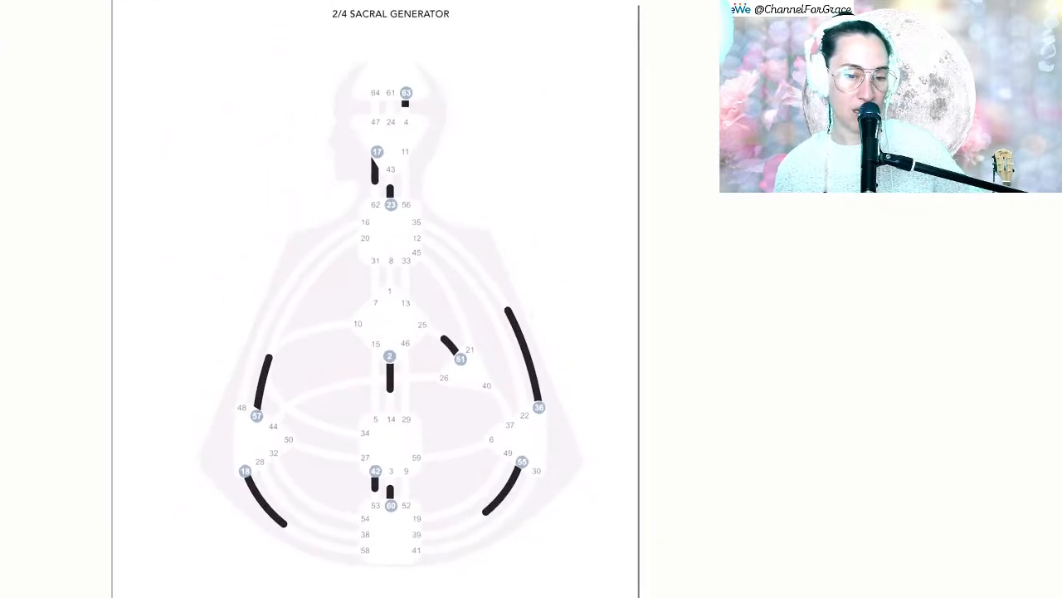
scroll("down", 3)
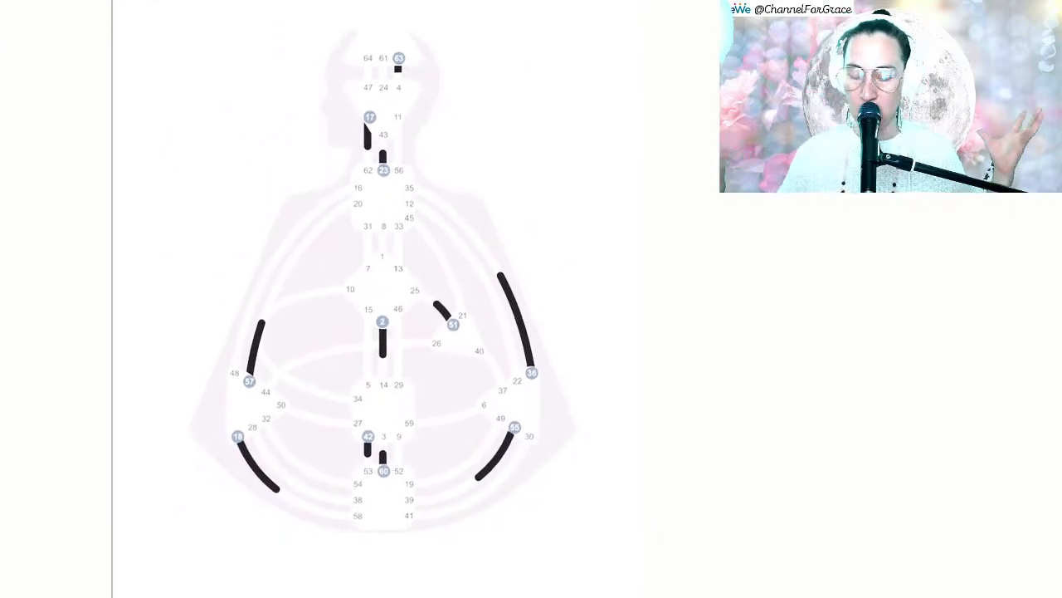